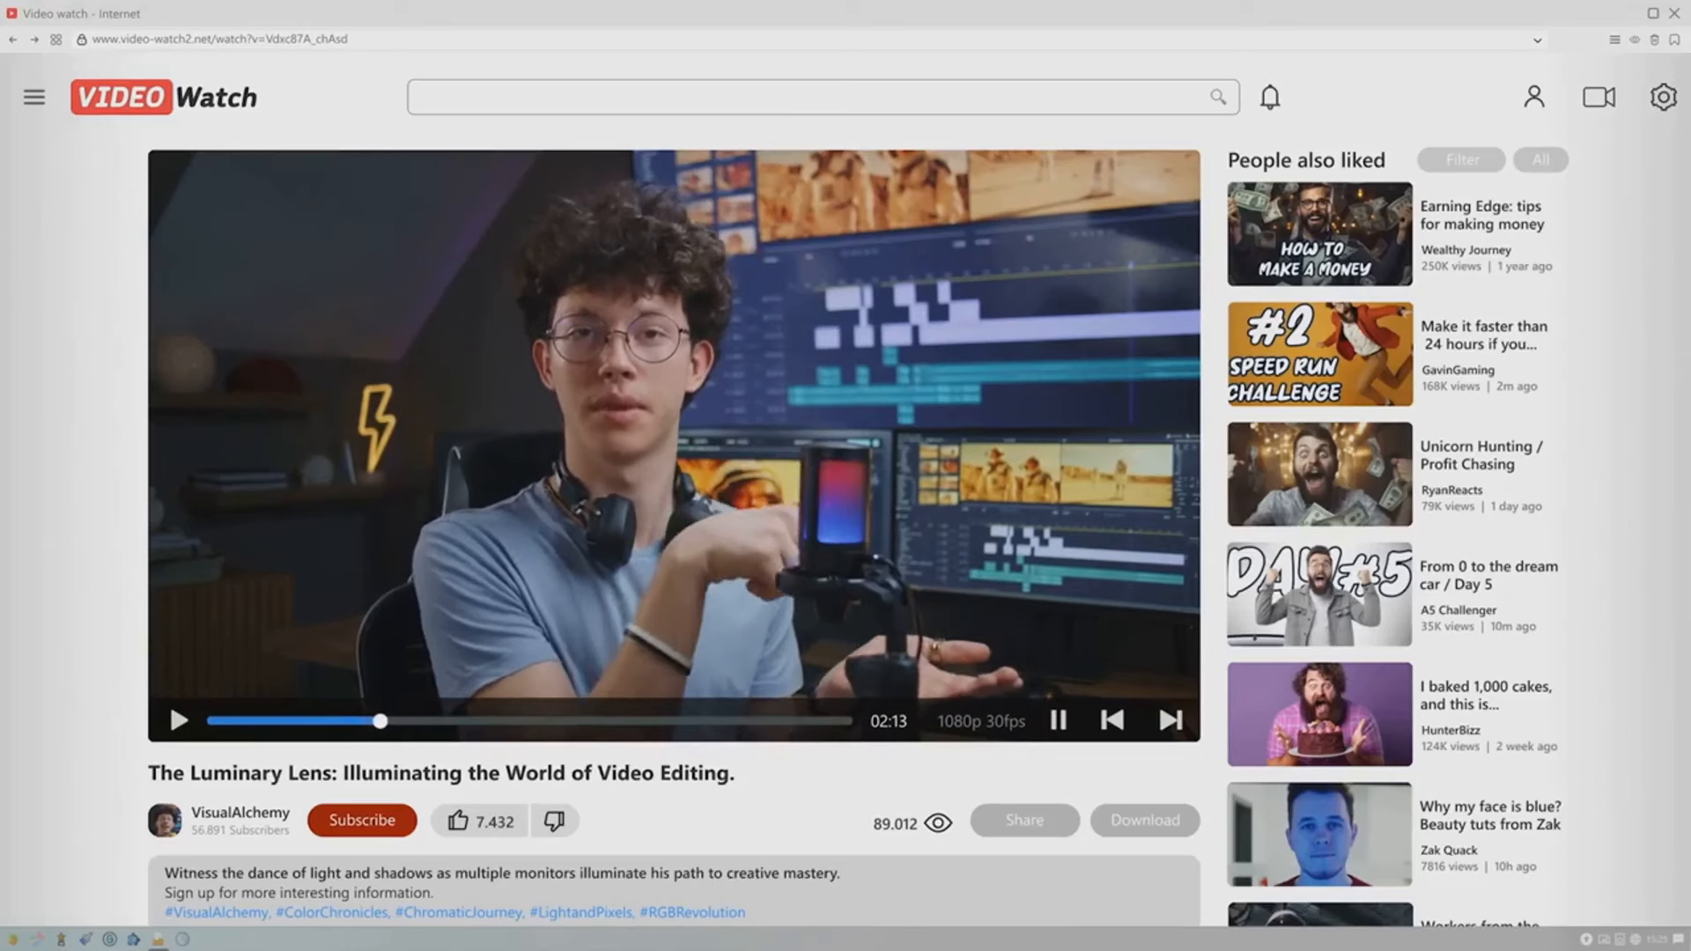
{"action": "scroll", "scroll_direction": "down", "scroll_amount": 3}
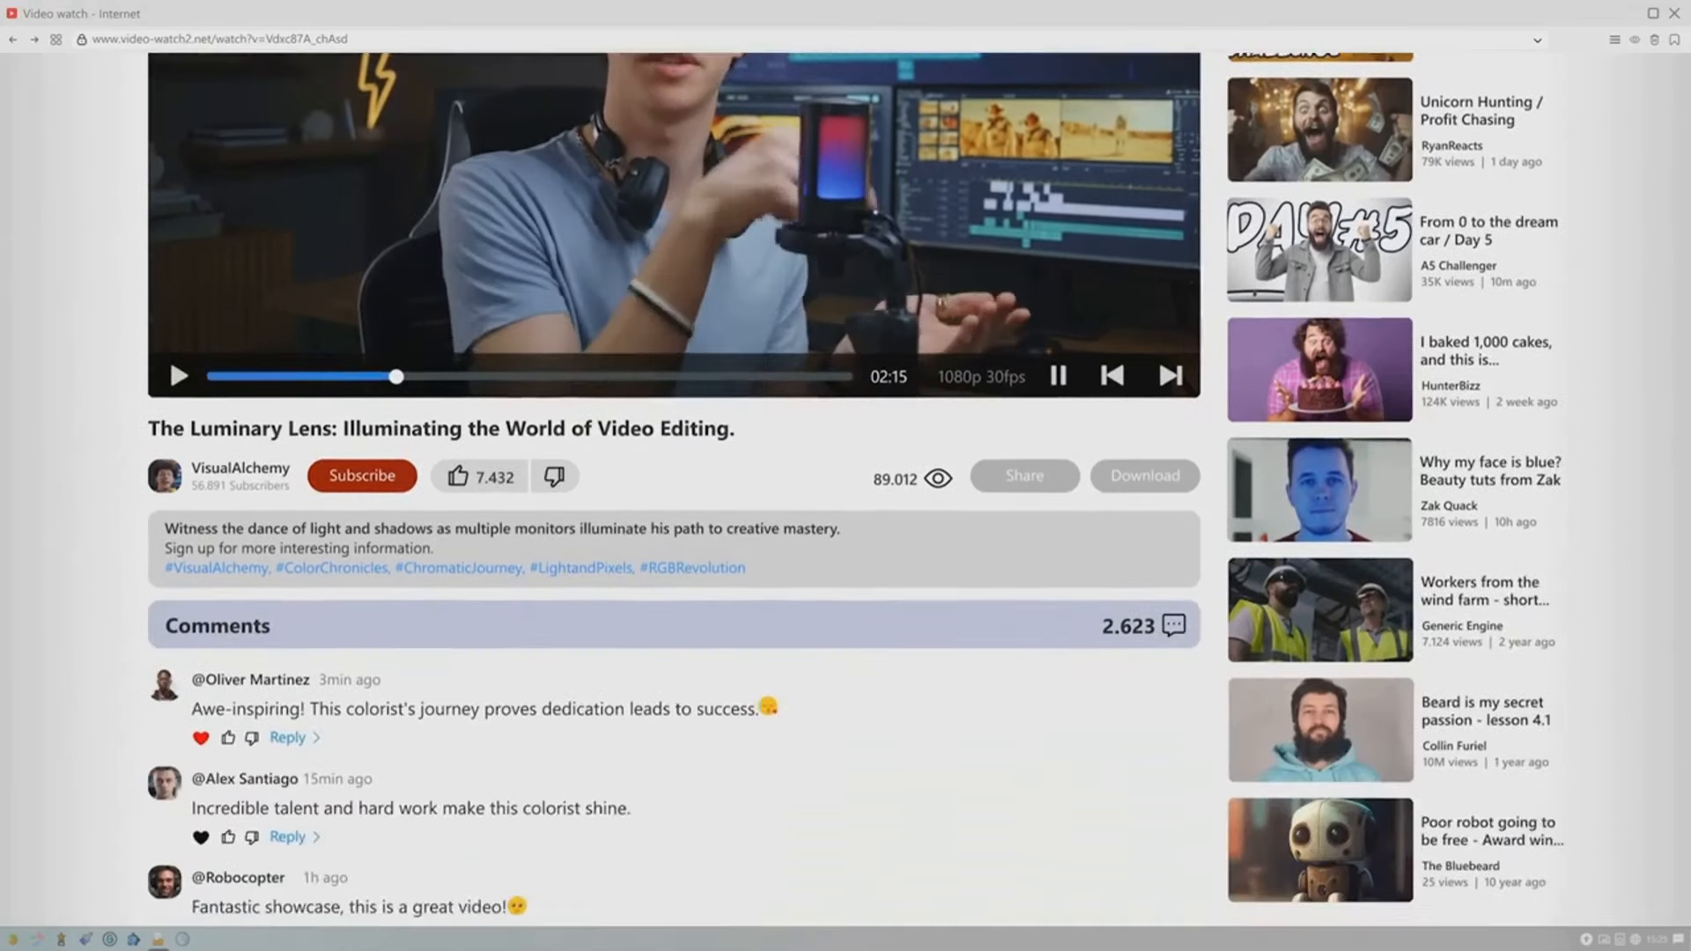
{"action": "scroll", "scroll_direction": "down", "scroll_amount": 3}
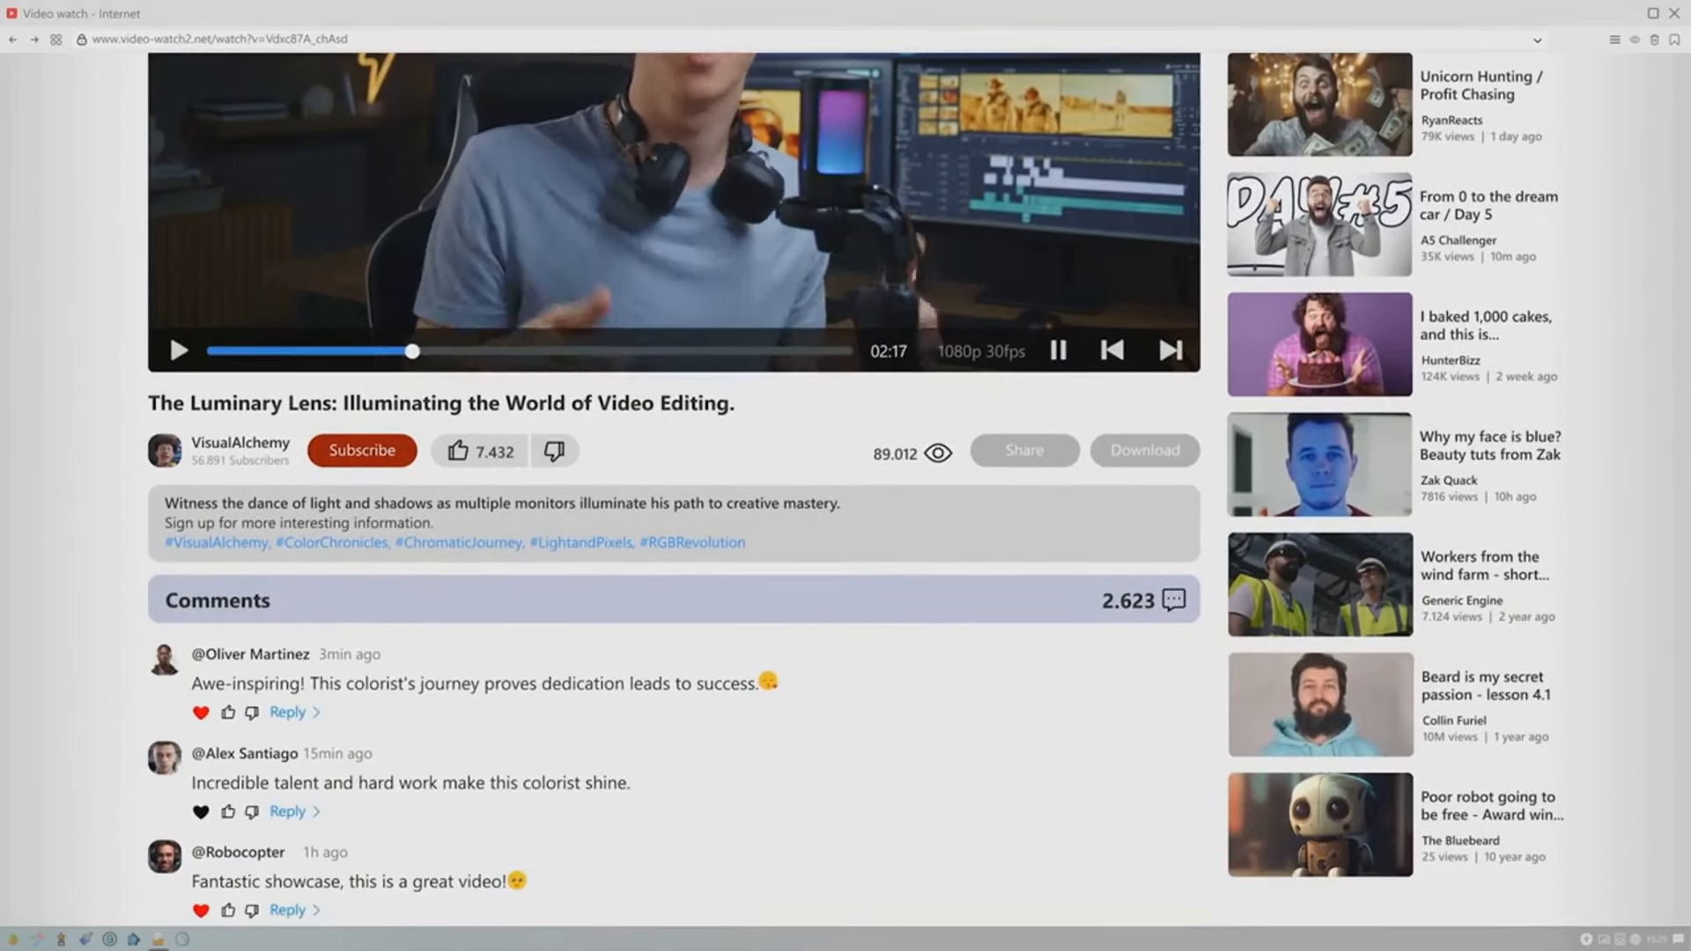
{"action": "scroll", "scroll_direction": "down", "scroll_amount": 3}
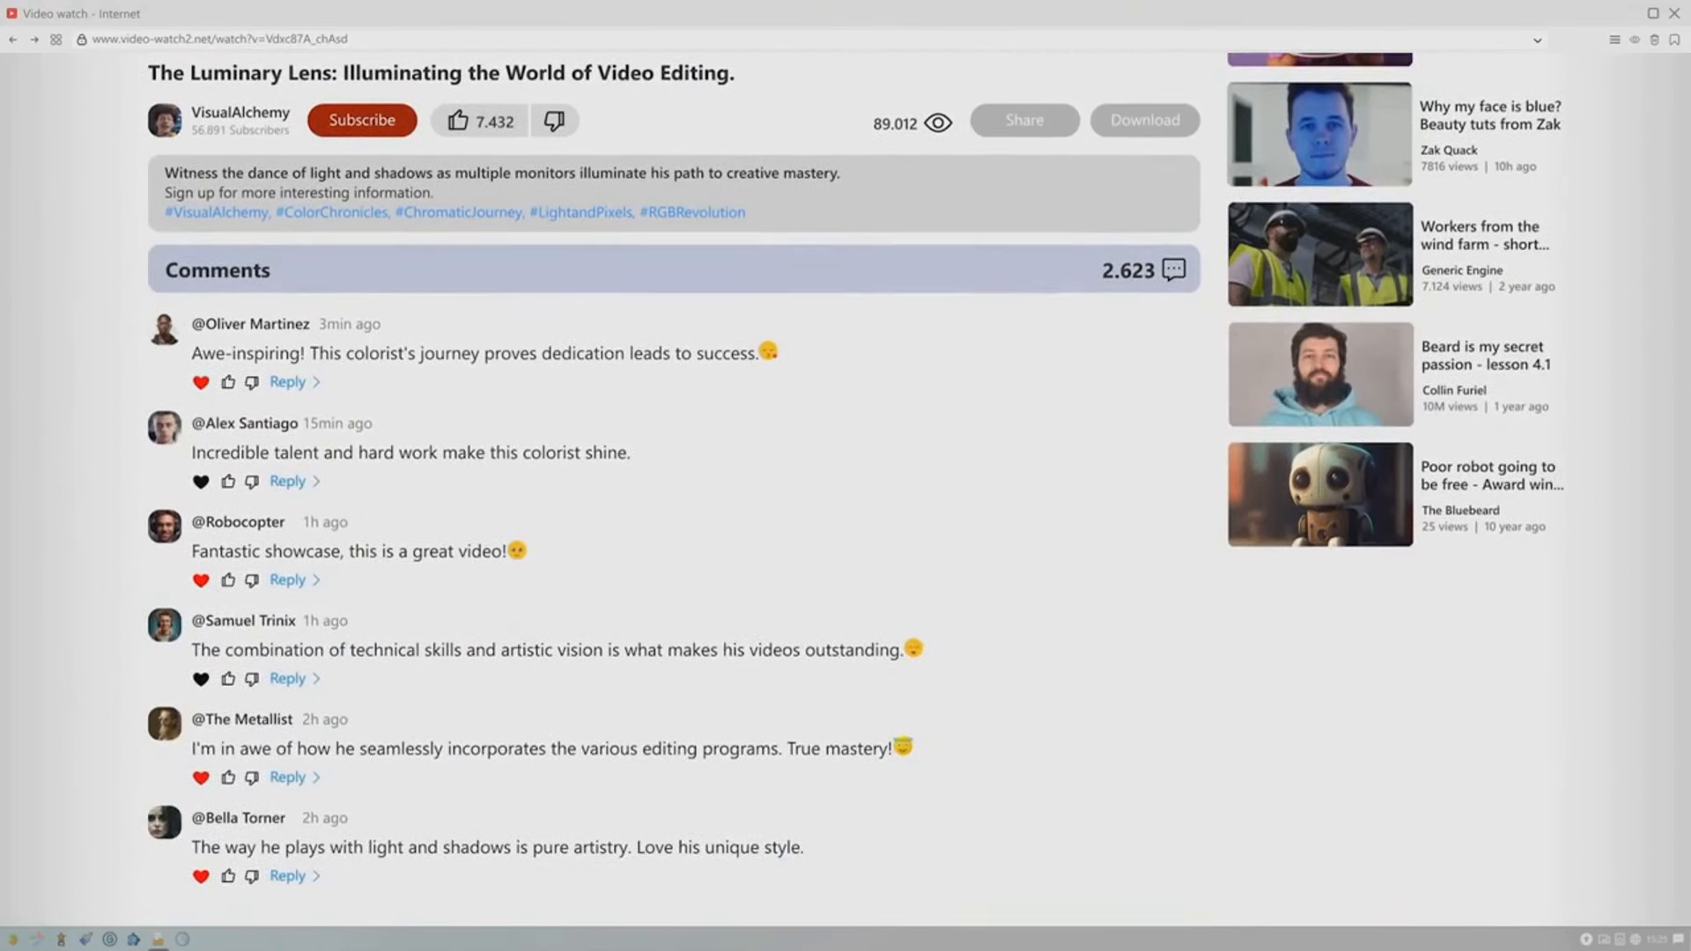